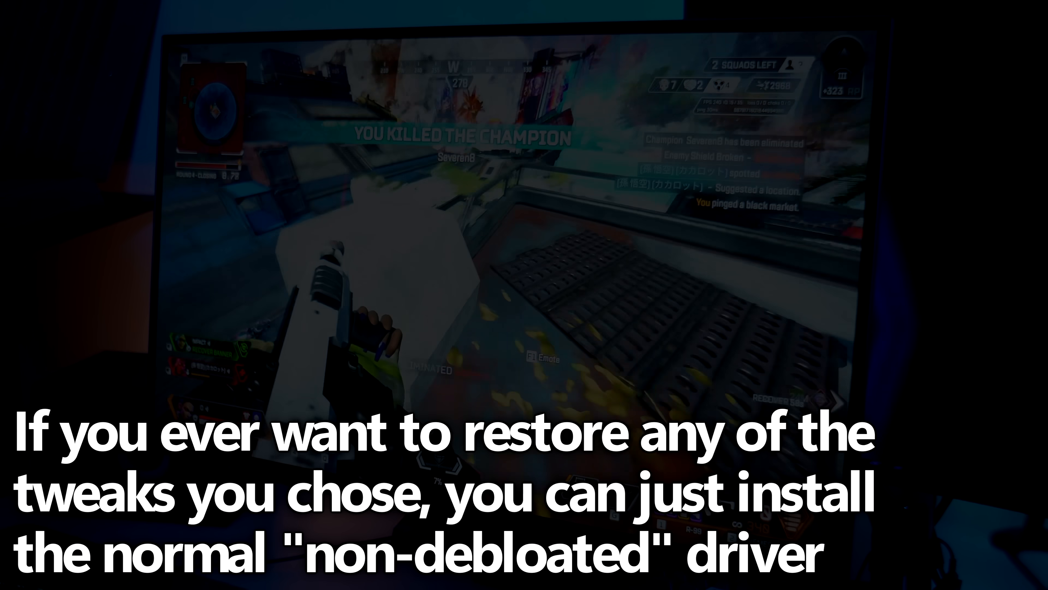
- Enable Show Expert Tweaks on the Installation Tweaks page
{"action": "left_click", "coordinate": [578, 297]}
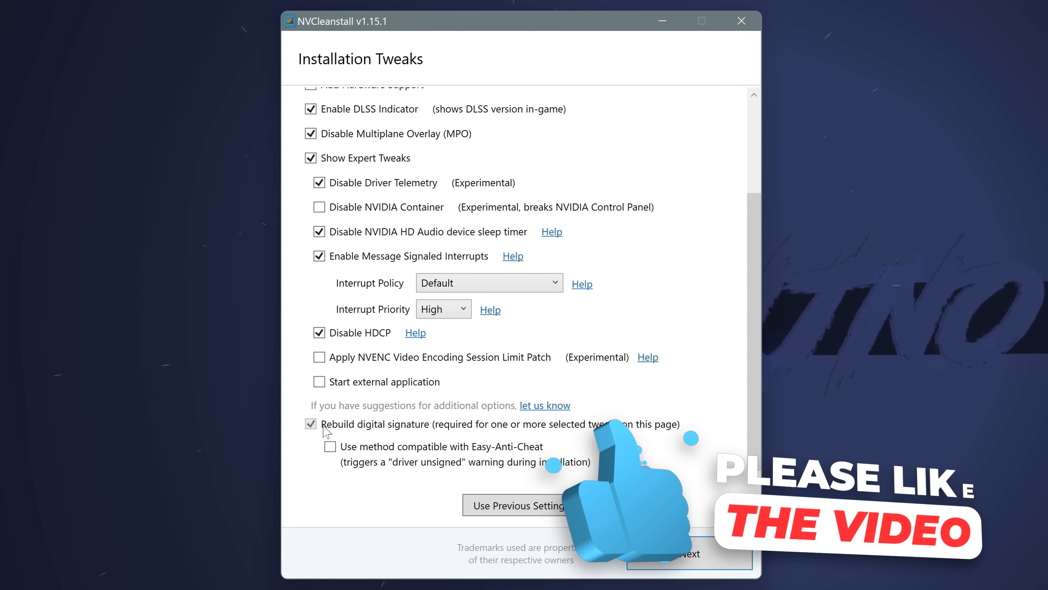
- Choose the Easy-Anti-Cheat compatible signing method and build the customized installer
{"action": "left_click", "coordinate": [330, 446]}
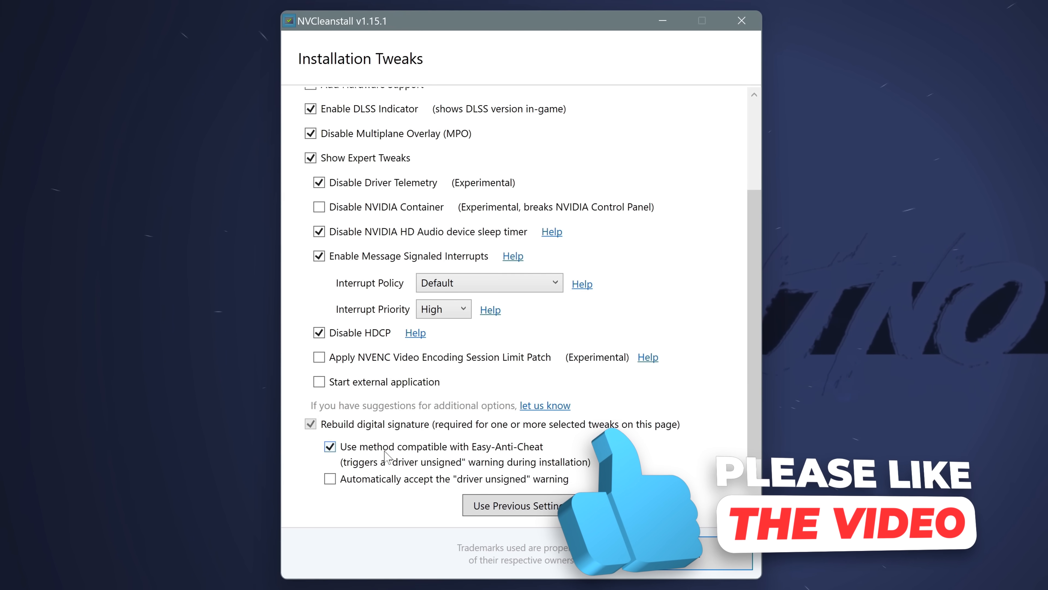
{"action": "scroll", "scroll_direction": "down", "scroll_amount": 3}
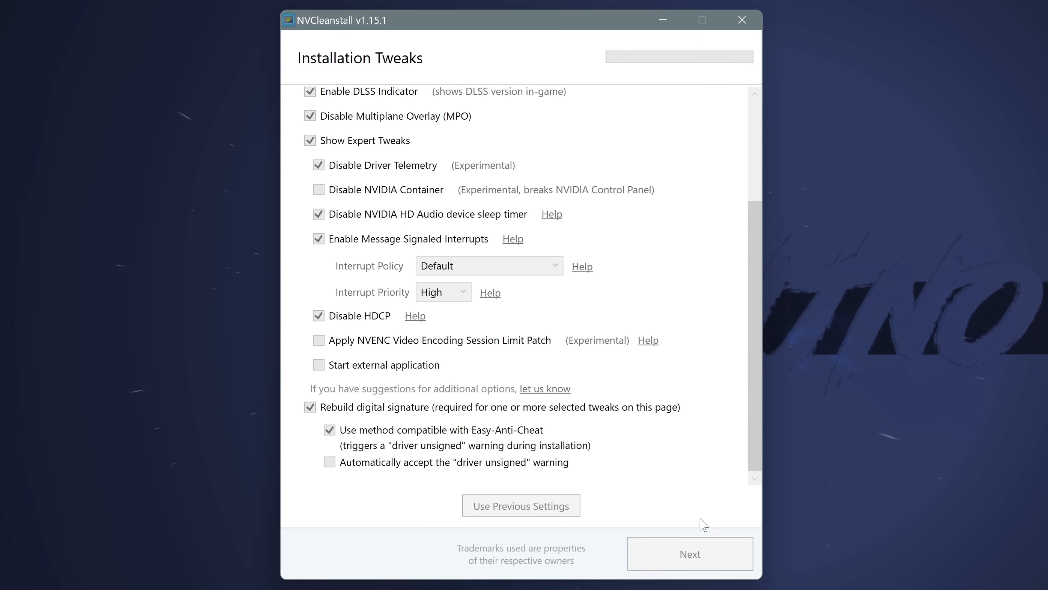
{"action": "left_click", "coordinate": [689, 554]}
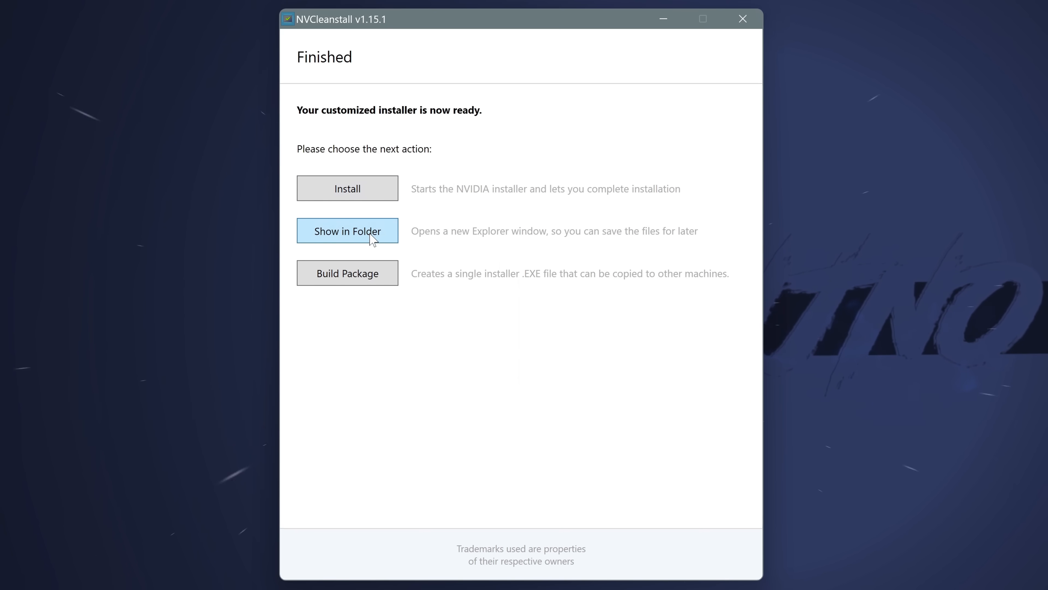
- Show the installer files in Explorer and create a desktop folder named 'gpu driver'
{"action": "left_click", "coordinate": [347, 231]}
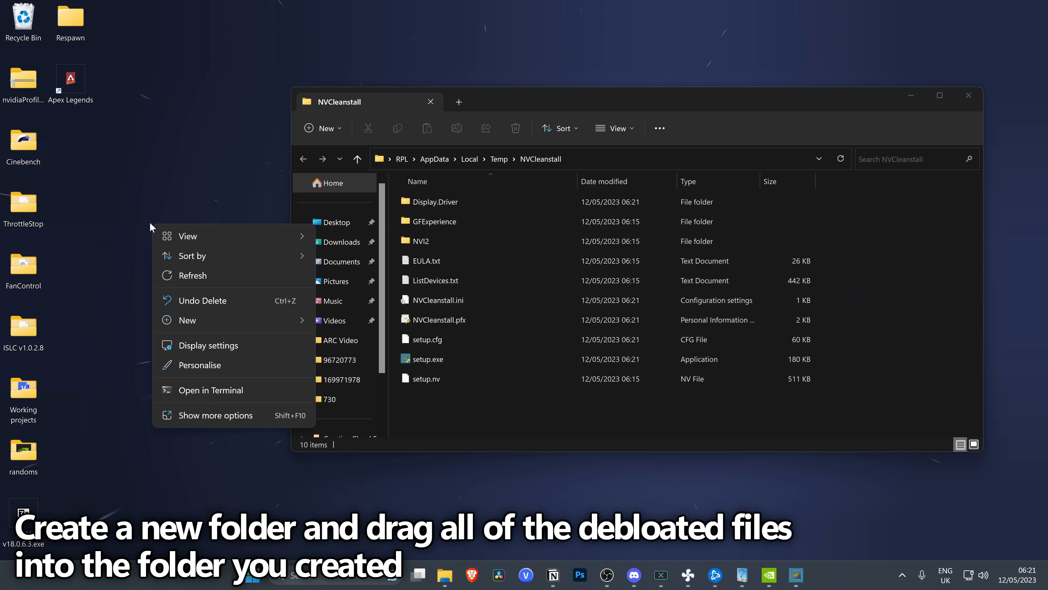
{"action": "left_click", "coordinate": [186, 319]}
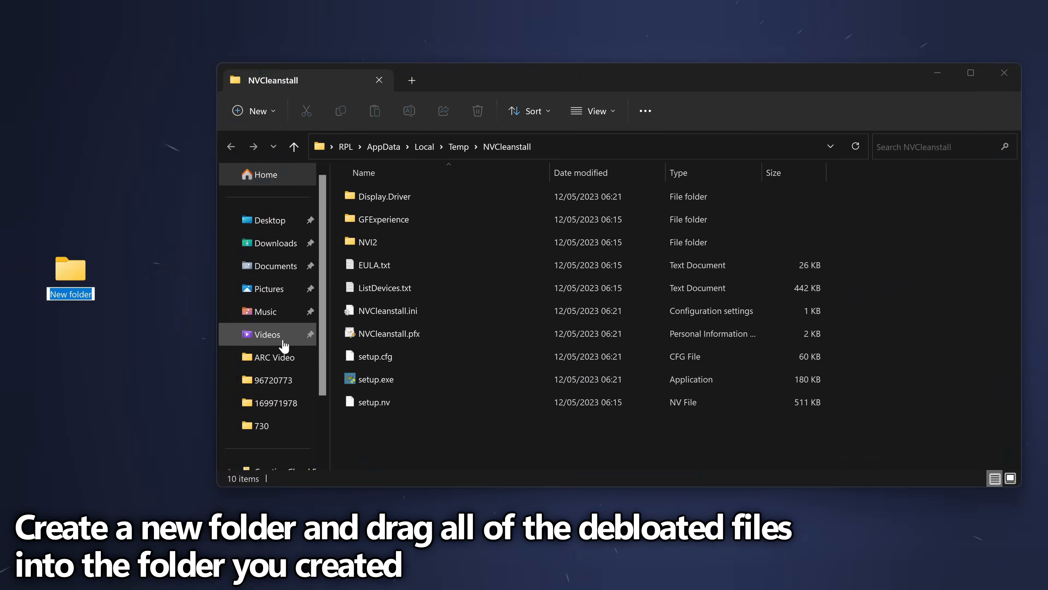
{"action": "type", "text": "gpu driver"}
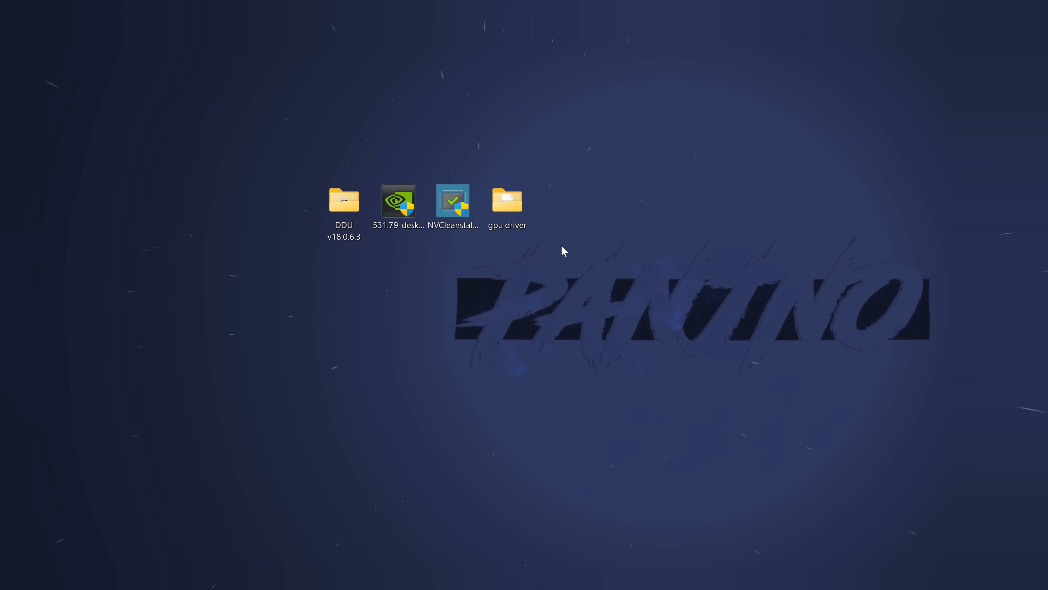
{"action": "left_click", "coordinate": [506, 201]}
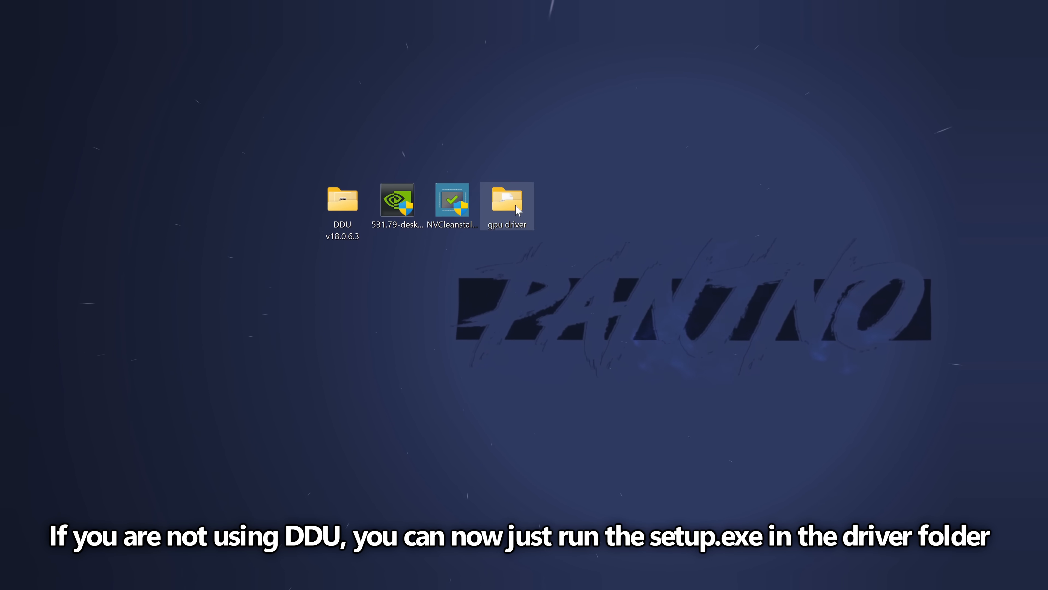
{"action": "double_click", "coordinate": [506, 201]}
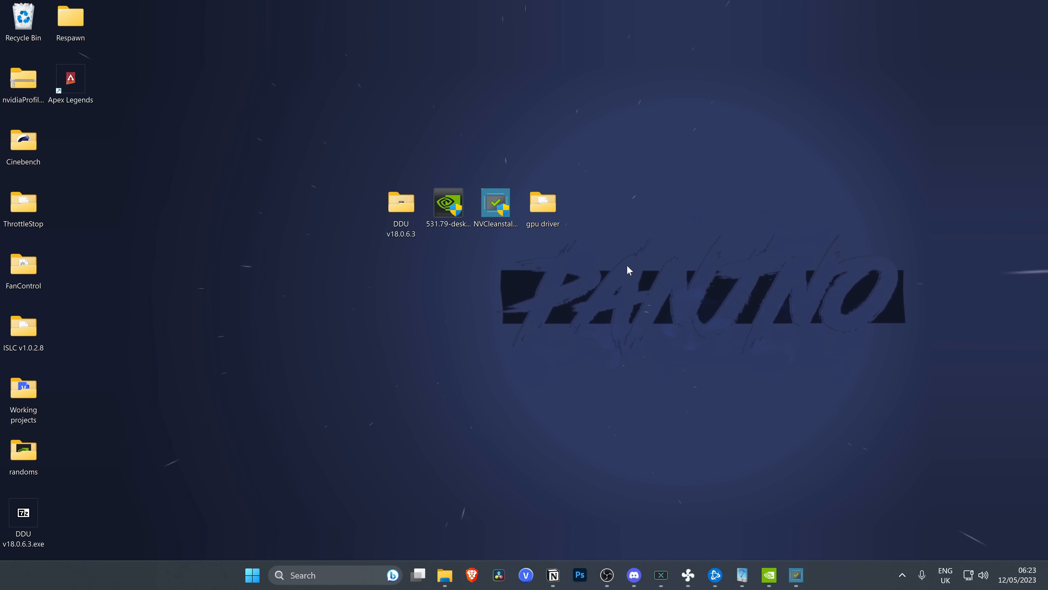
- Shift-restart into advanced startup options and boot into Safe Mode (option 4)
{"action": "key", "text": "shift"}
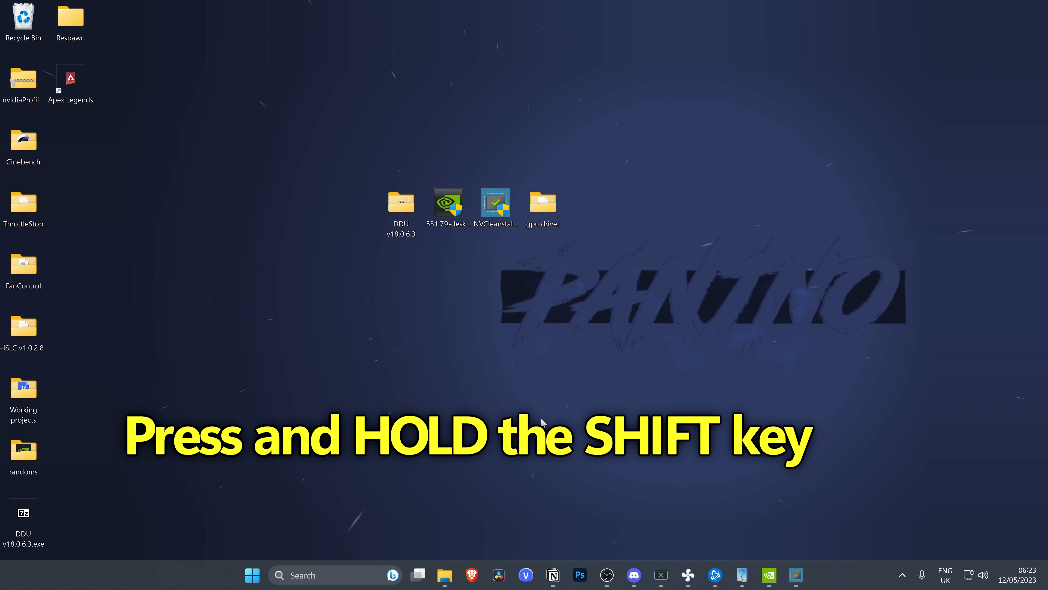
{"action": "left_click", "coordinate": [252, 574]}
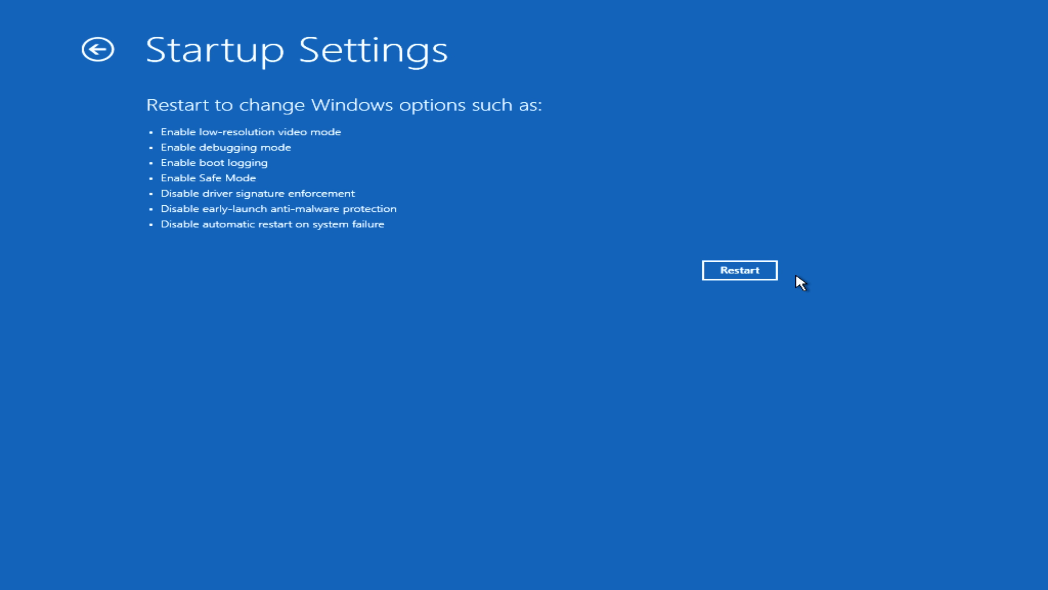
{"action": "left_click", "coordinate": [739, 270]}
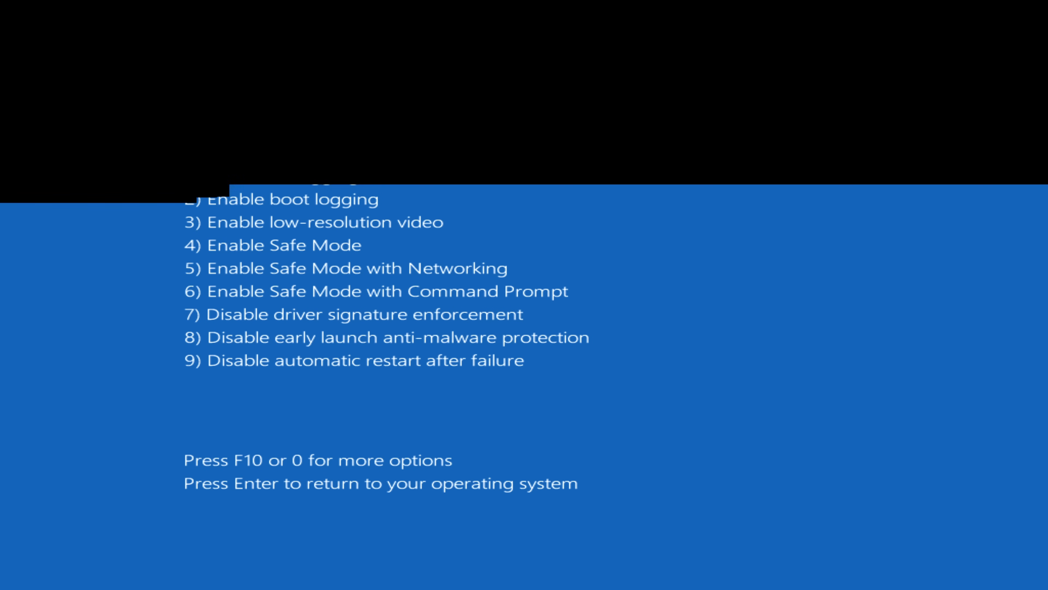
{"action": "key", "text": "Enter"}
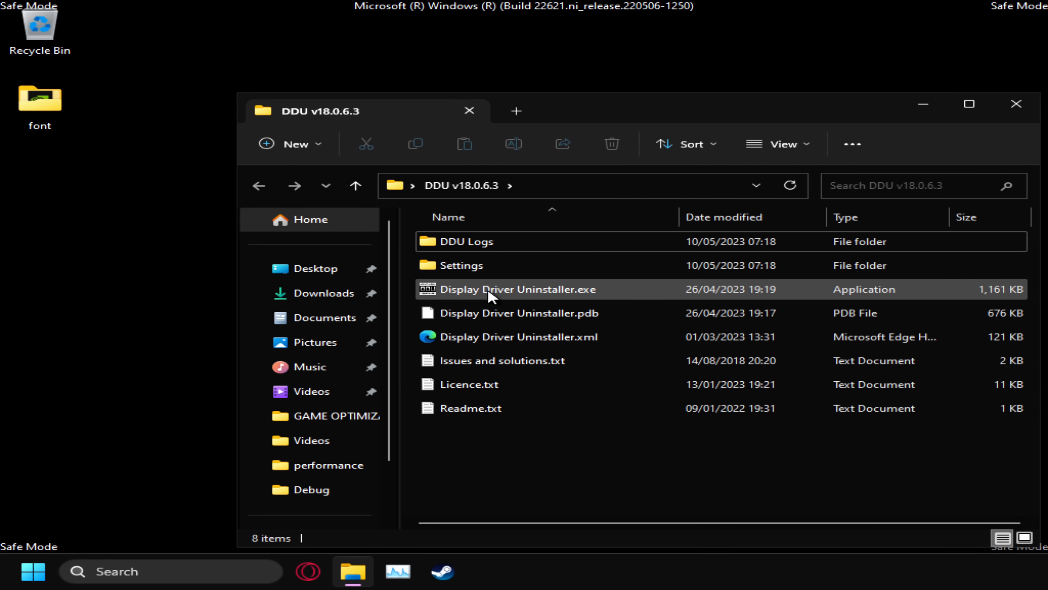
- Launch DDU, set device type GPU / AMD, and clean the drivers without restarting
{"action": "double_click", "coordinate": [521, 289]}
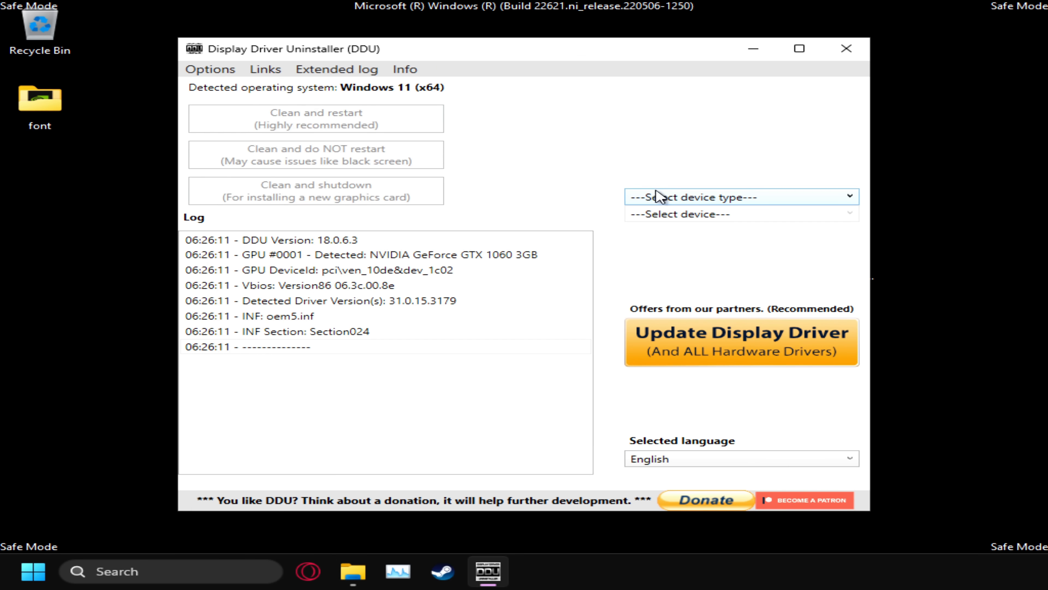
{"action": "left_click", "coordinate": [740, 196]}
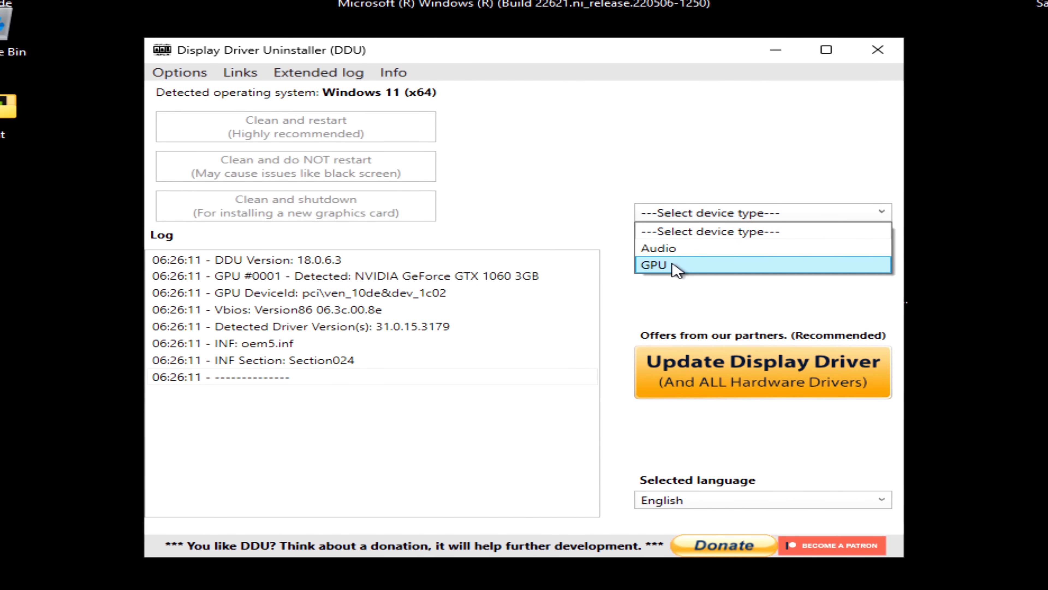
{"action": "left_click", "coordinate": [658, 265]}
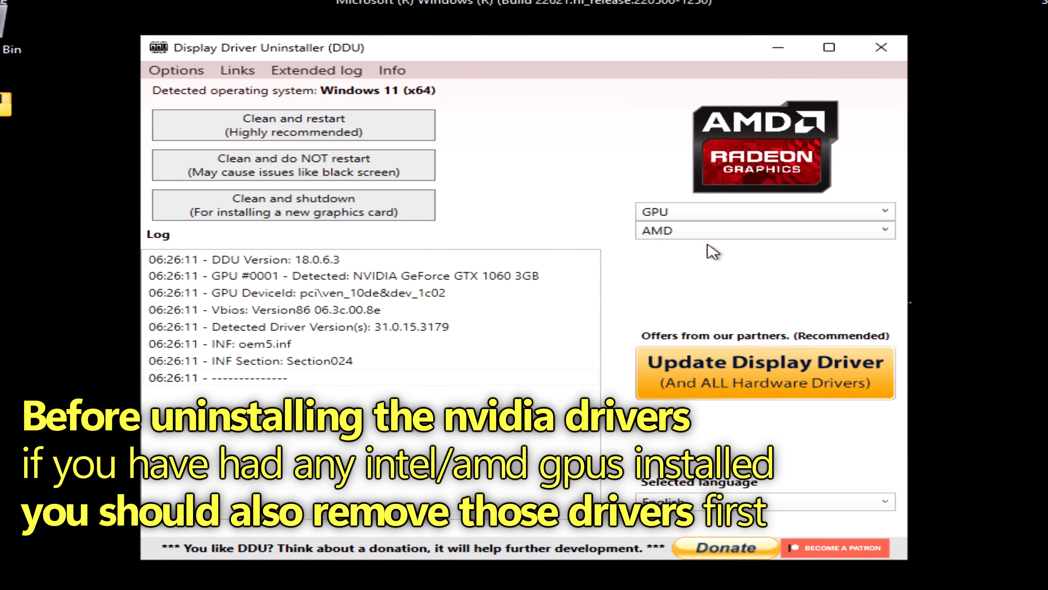
{"action": "mouse_move", "coordinate": [292, 164]}
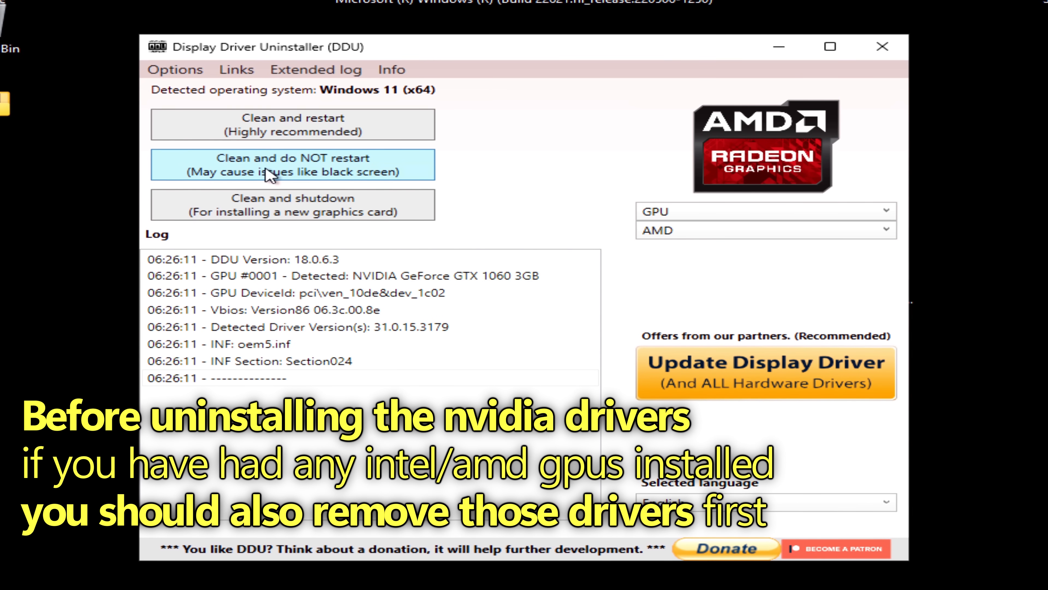
{"action": "left_click", "coordinate": [293, 165]}
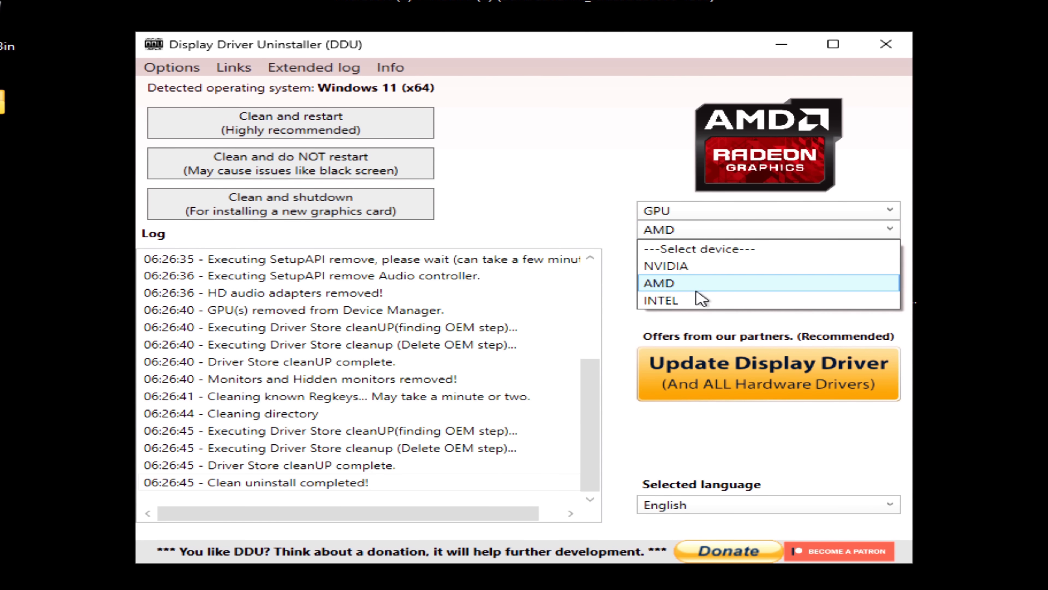
{"action": "mouse_move", "coordinate": [700, 300]}
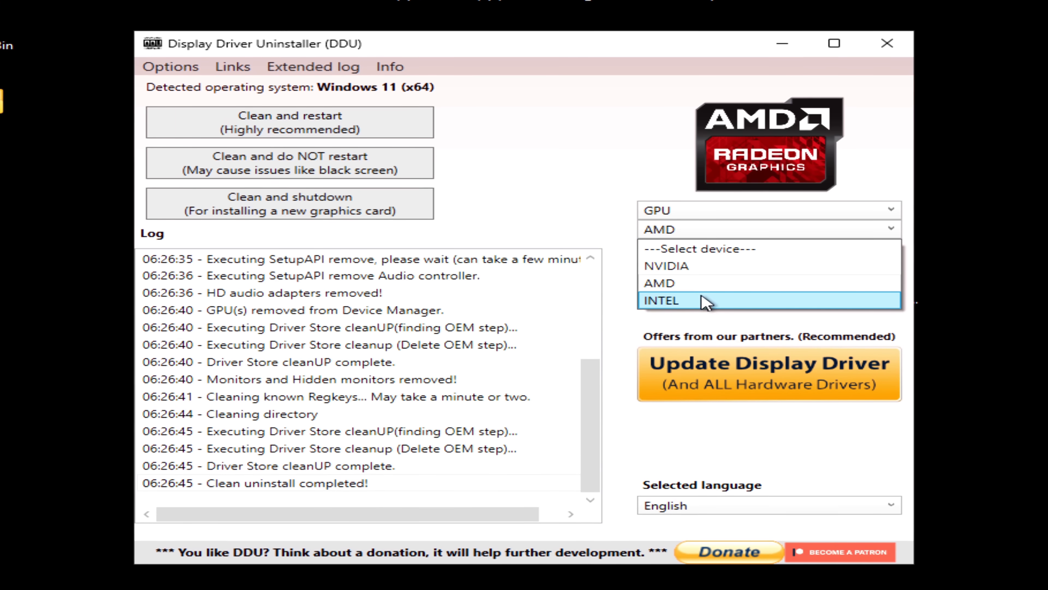
{"action": "mouse_move", "coordinate": [733, 288]}
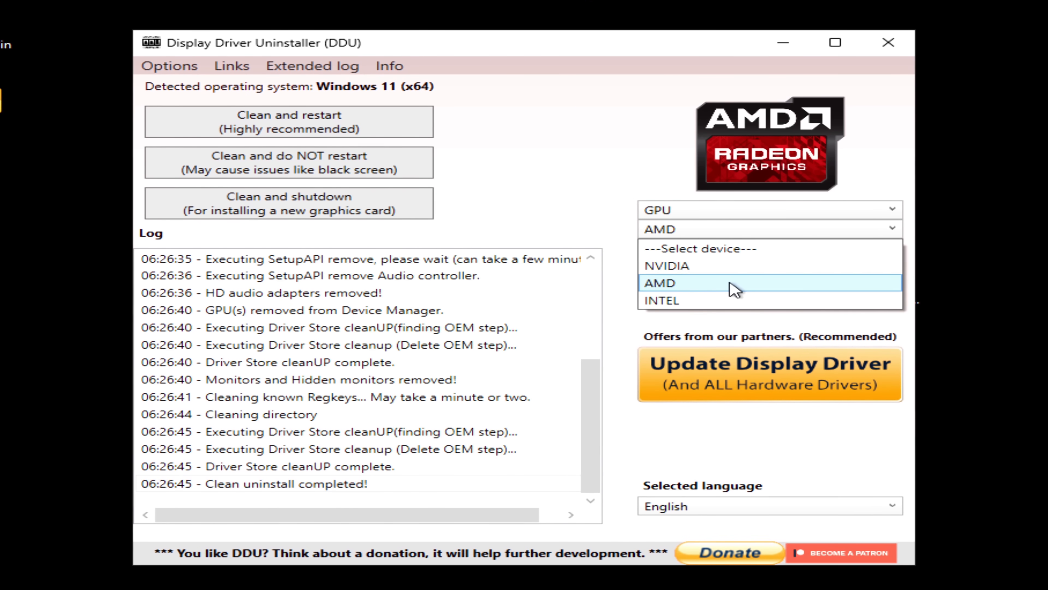
- Clean the NVIDIA drivers in DDU without restarting and dismiss the completion prompt
{"action": "left_click", "coordinate": [665, 265]}
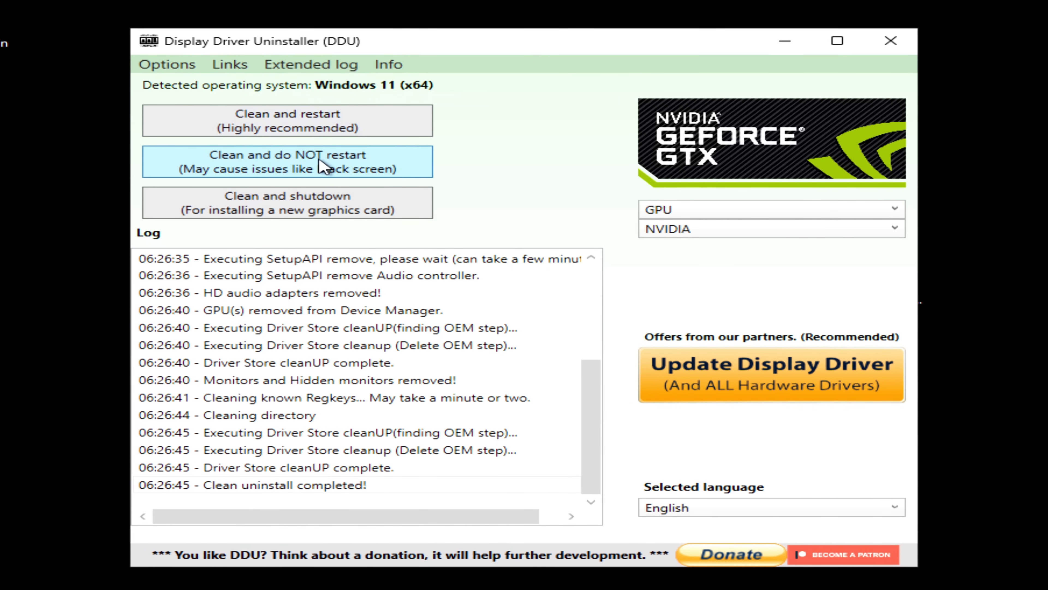
{"action": "left_click", "coordinate": [286, 161]}
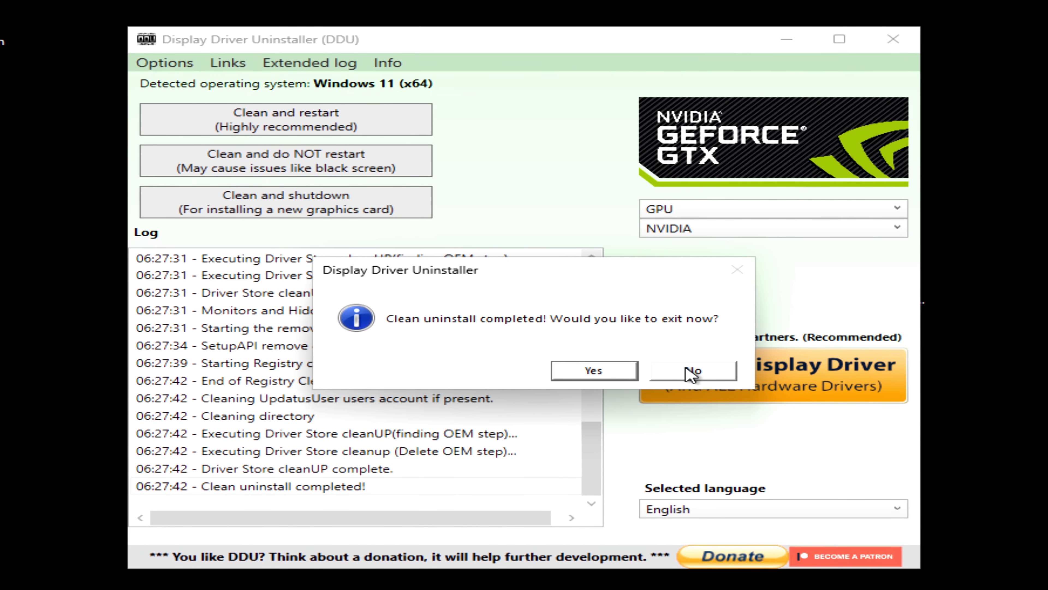
{"action": "left_click", "coordinate": [592, 370]}
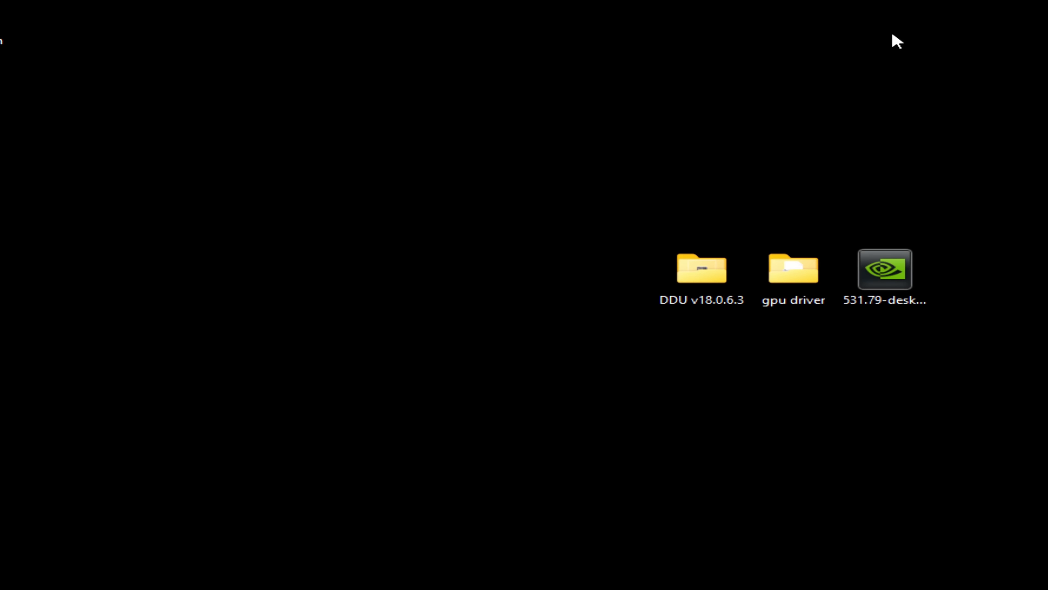
- Launch setup.exe from the desktop 'gpu driver' folder to start the NVIDIA installer
{"action": "double_click", "coordinate": [793, 268]}
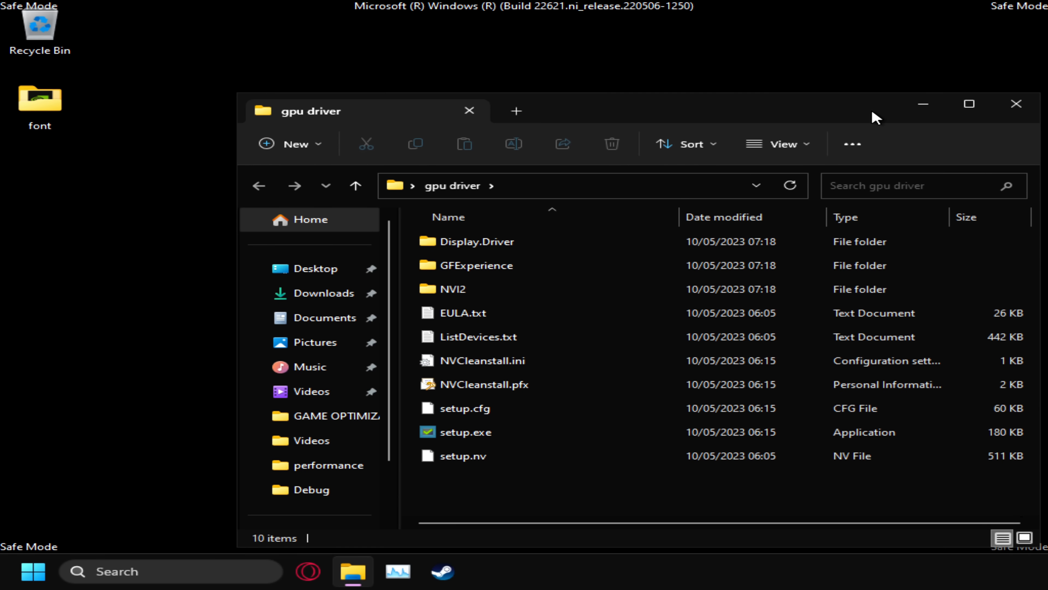
{"action": "left_click", "coordinate": [477, 242]}
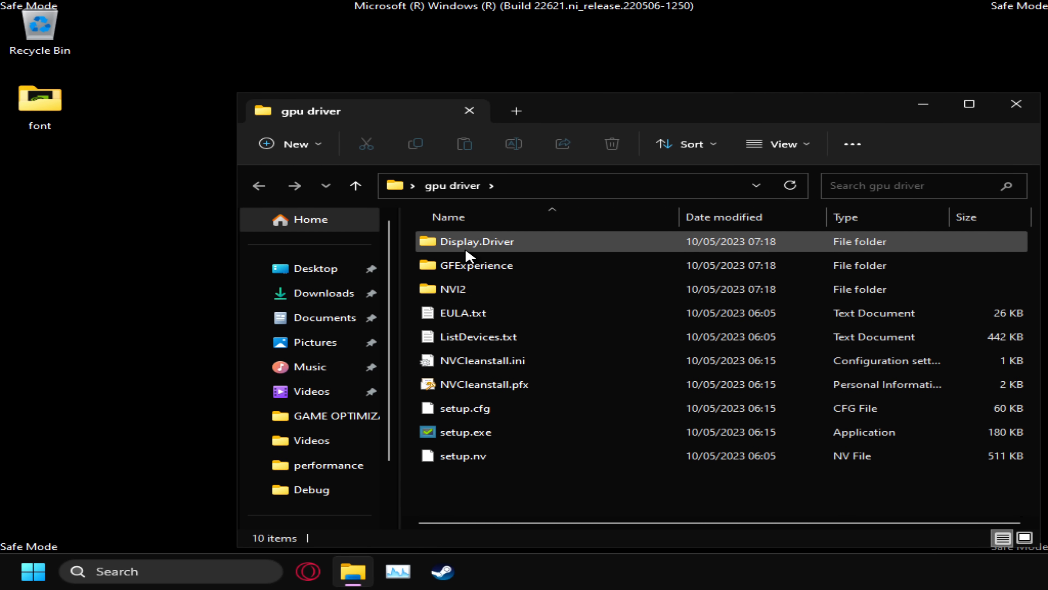
{"action": "left_click", "coordinate": [467, 431]}
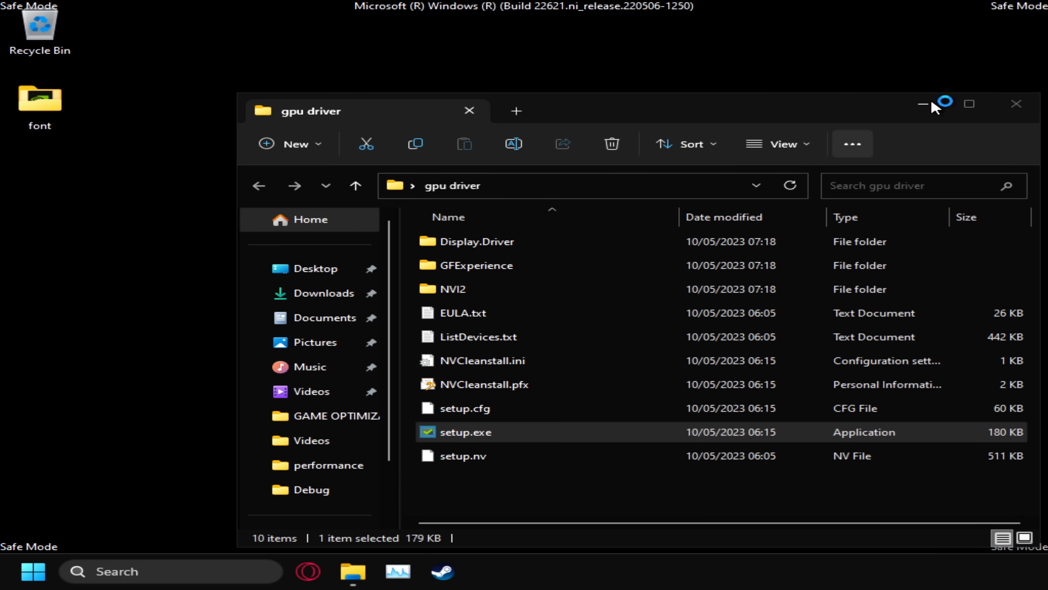
{"action": "double_click", "coordinate": [462, 432]}
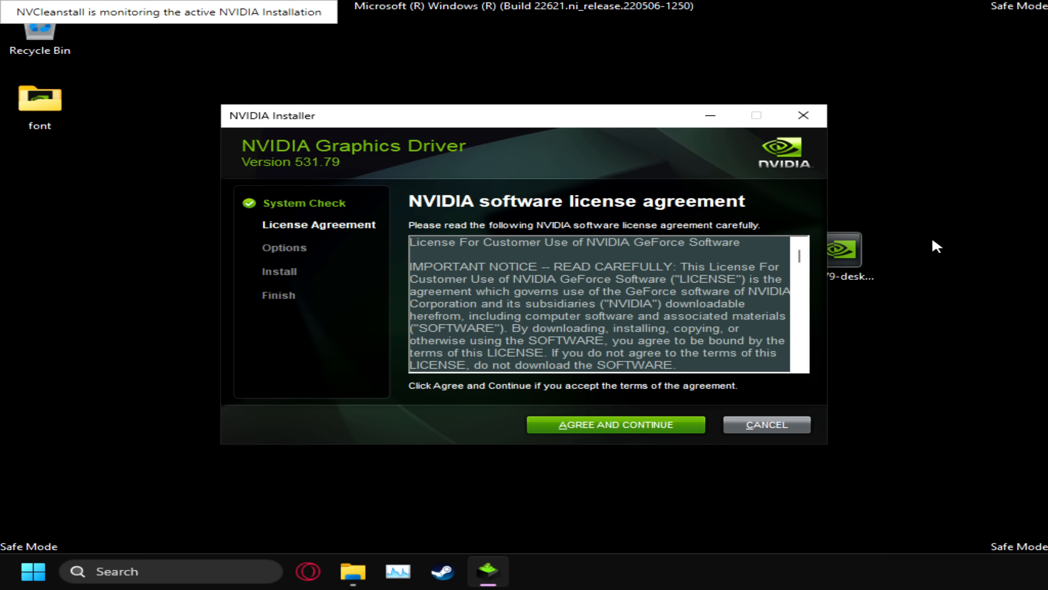
- Accept the NVIDIA licence and continue with Express (Recommended) installation
{"action": "left_click", "coordinate": [614, 425]}
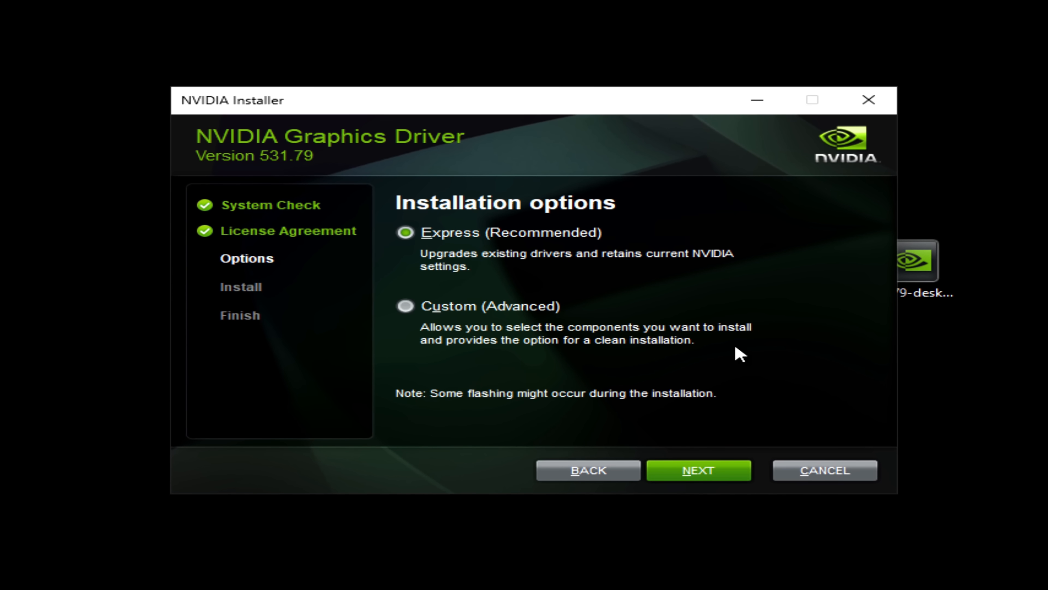
{"action": "mouse_move", "coordinate": [748, 462]}
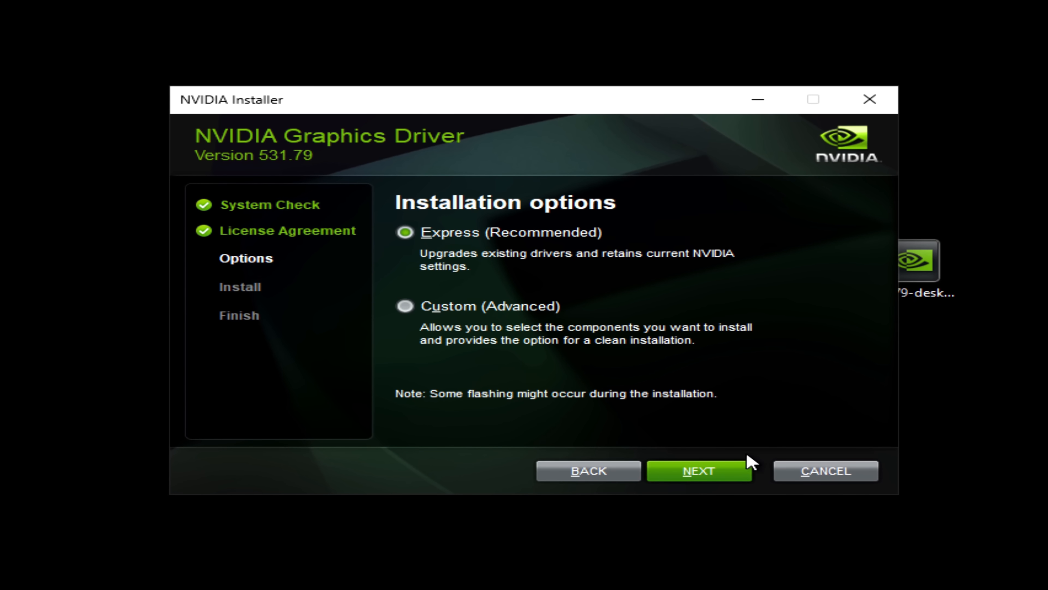
{"action": "left_click", "coordinate": [698, 470]}
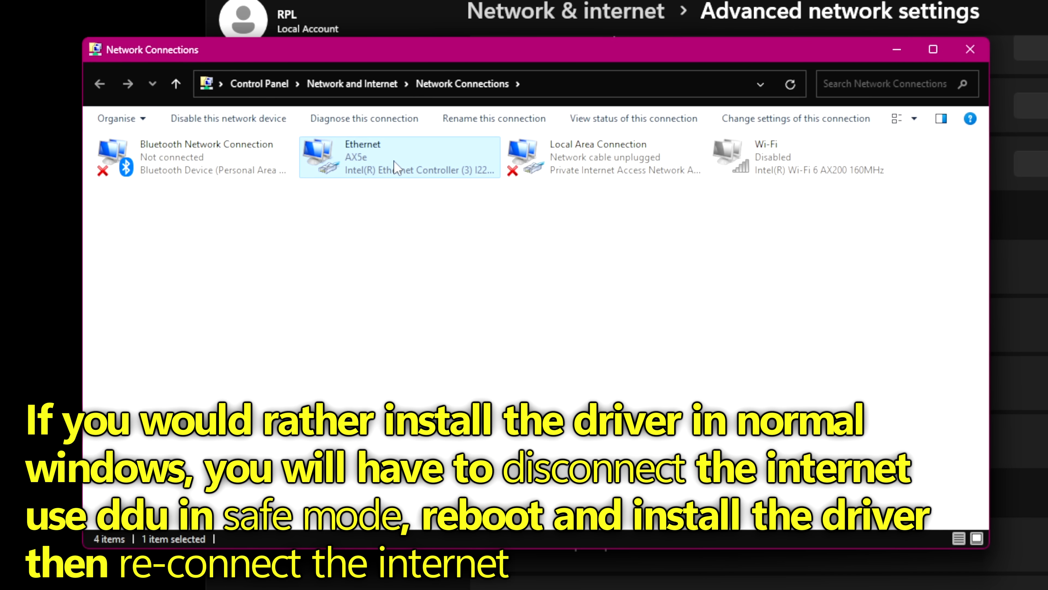
{"action": "mouse_move", "coordinate": [433, 171]}
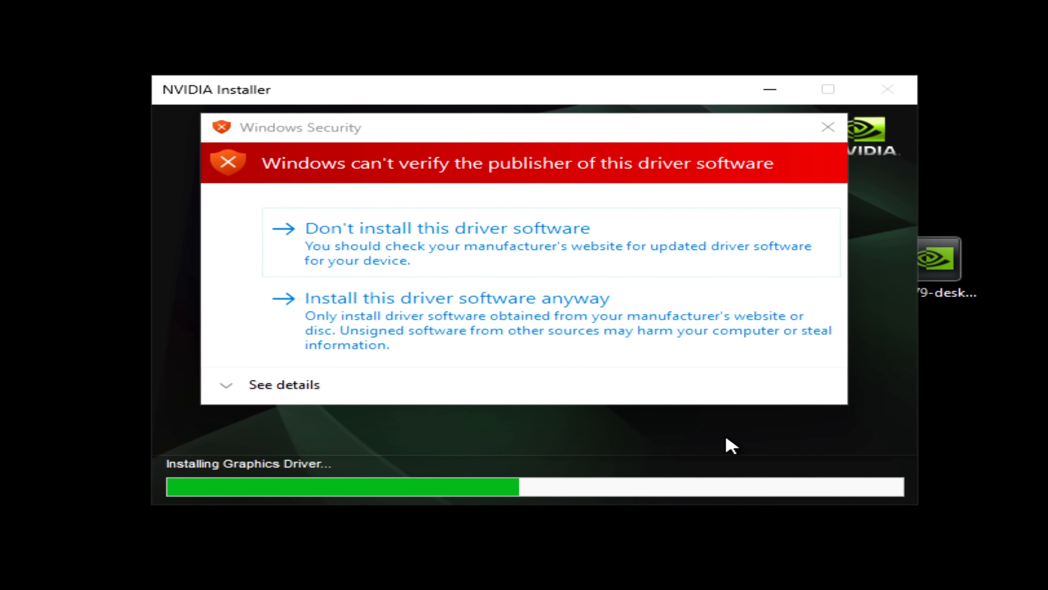
{"action": "mouse_move", "coordinate": [428, 334]}
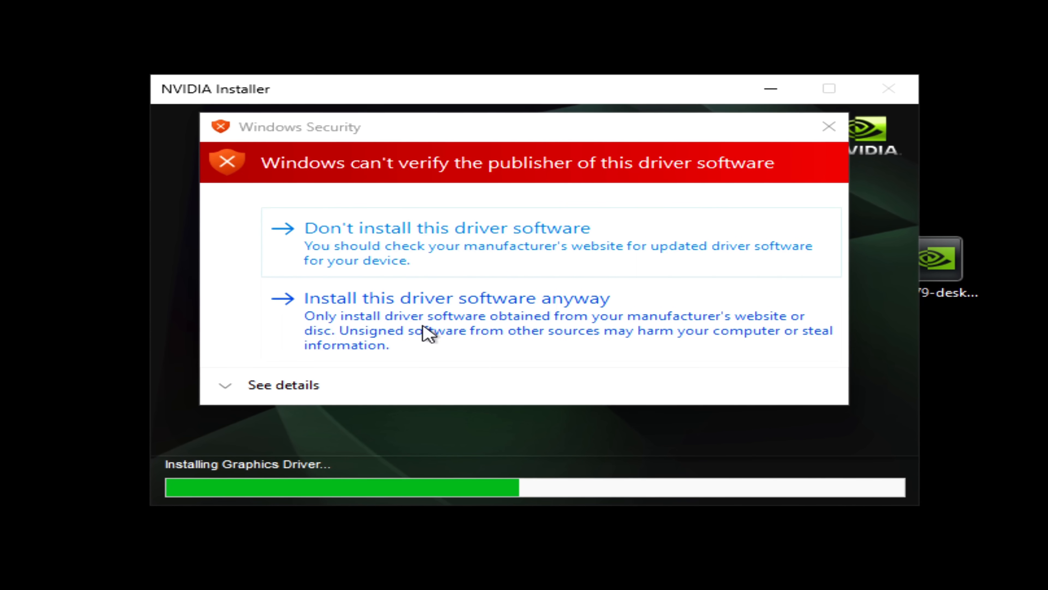
- Install the unverified driver anyway, close Install Complete, and dismiss the DLSS indicator error
{"action": "left_click", "coordinate": [456, 298]}
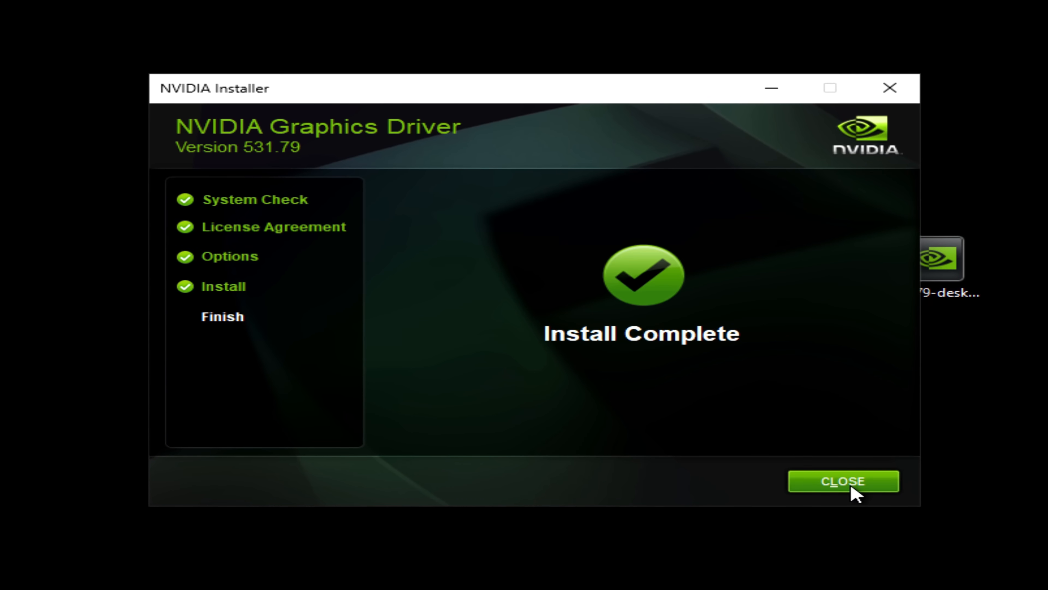
{"action": "left_click", "coordinate": [843, 480]}
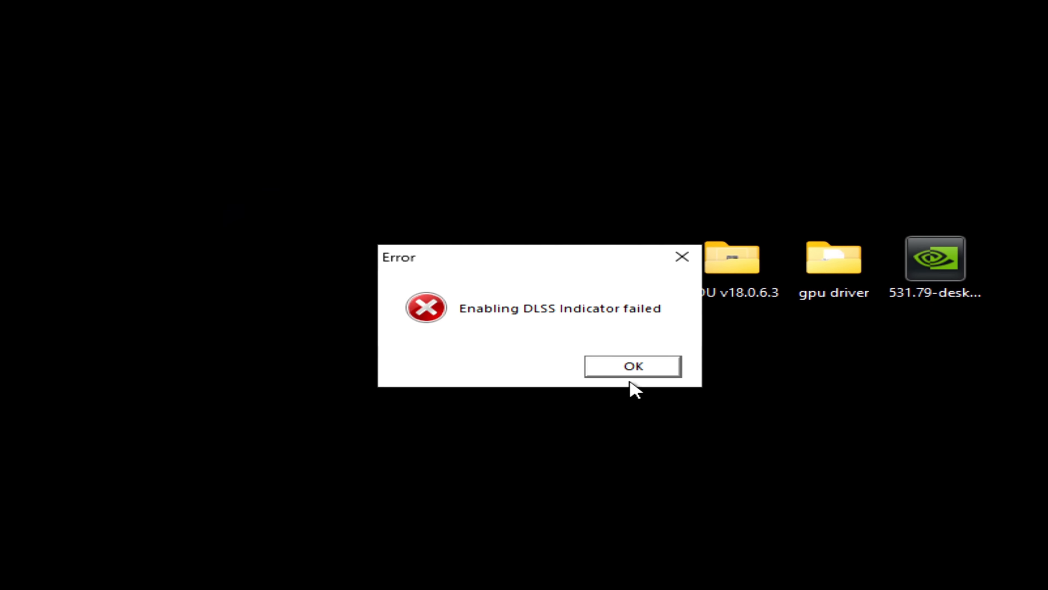
{"action": "left_click", "coordinate": [631, 366]}
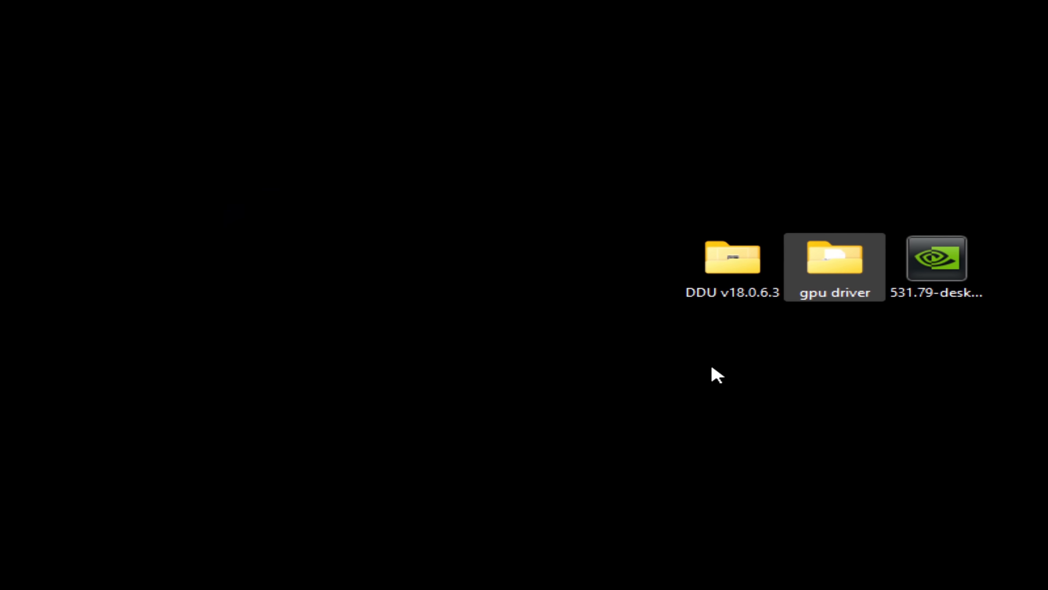
{"action": "left_click", "coordinate": [31, 571]}
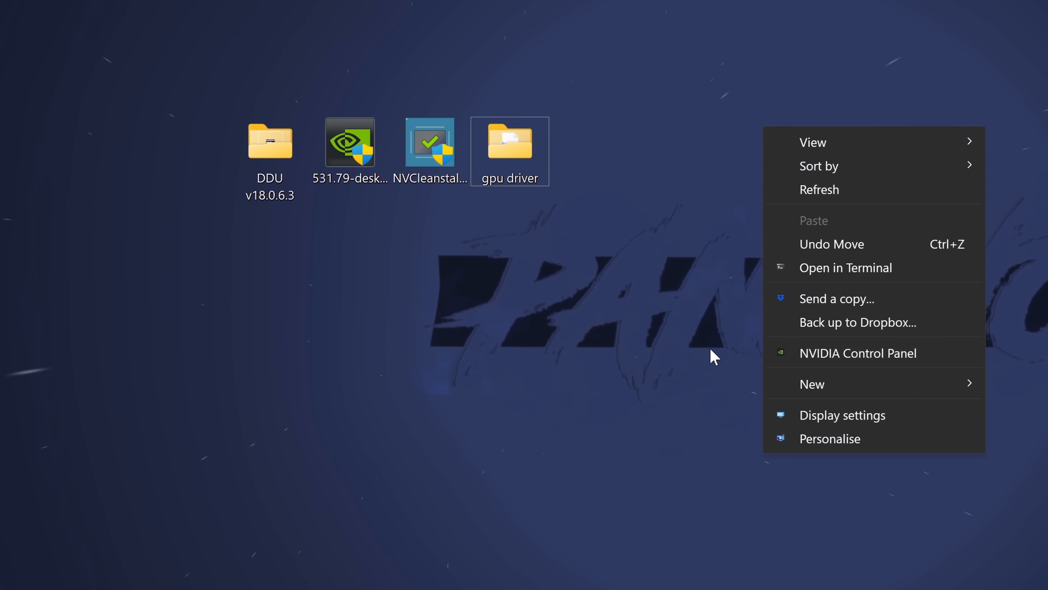
- Close the desktop context menu and search Start for 'store'
{"action": "left_click", "coordinate": [366, 389]}
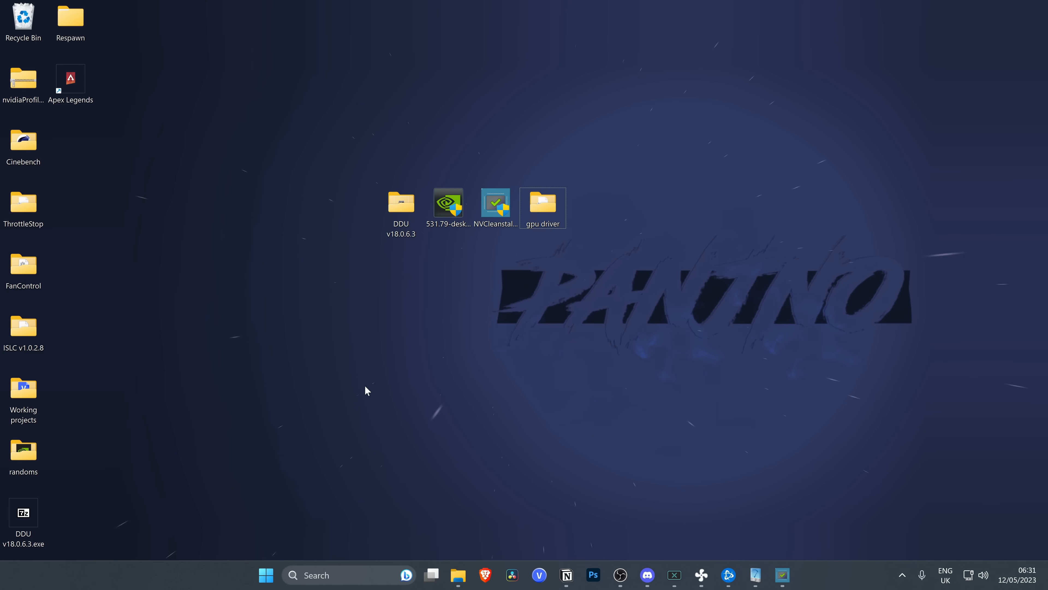
{"action": "left_click", "coordinate": [266, 575]}
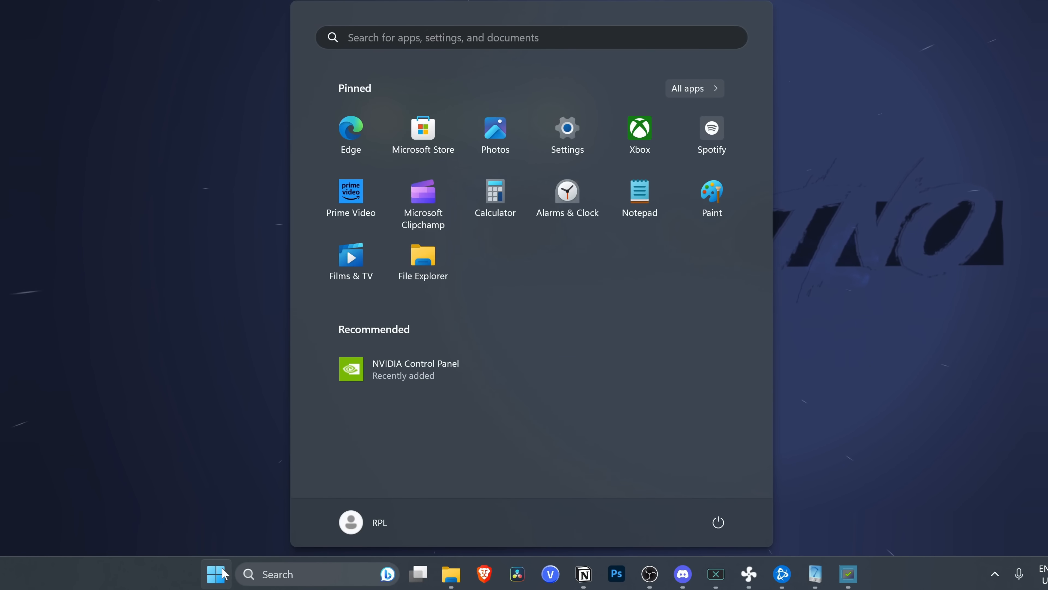
{"action": "type", "text": "store"}
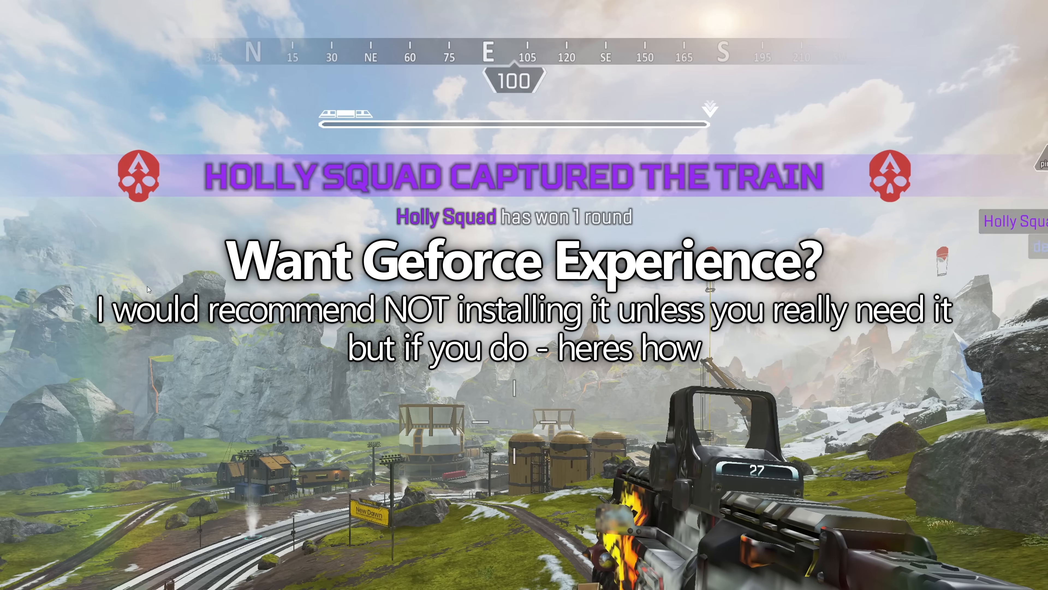
- Add a Sharpen+ game filter via Alt+F3 at 42% intensity and finish with Done
{"action": "key", "text": "alt+f3"}
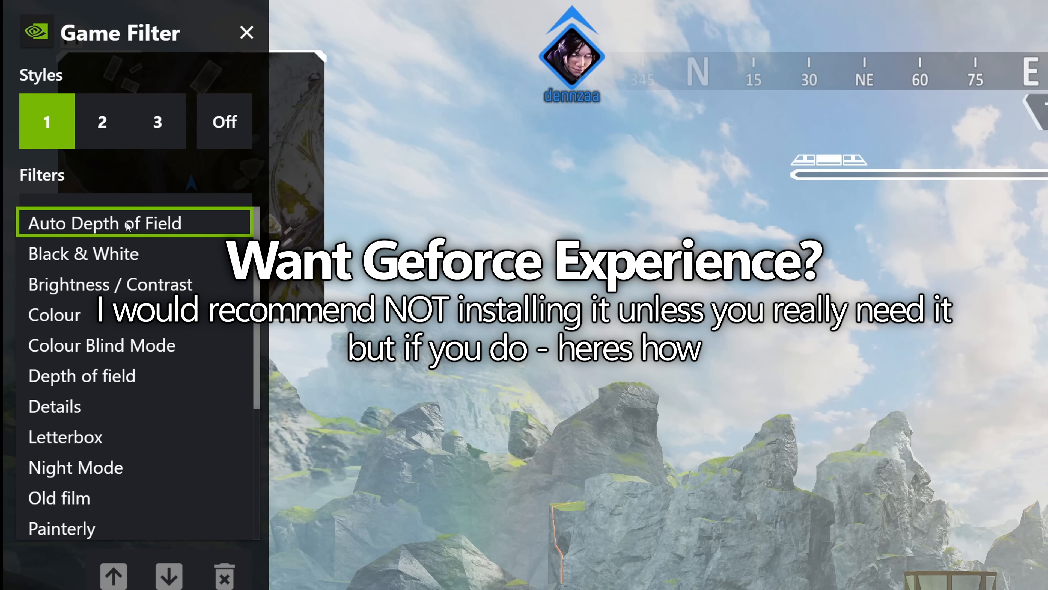
{"action": "scroll", "scroll_direction": "down", "scroll_amount": 3}
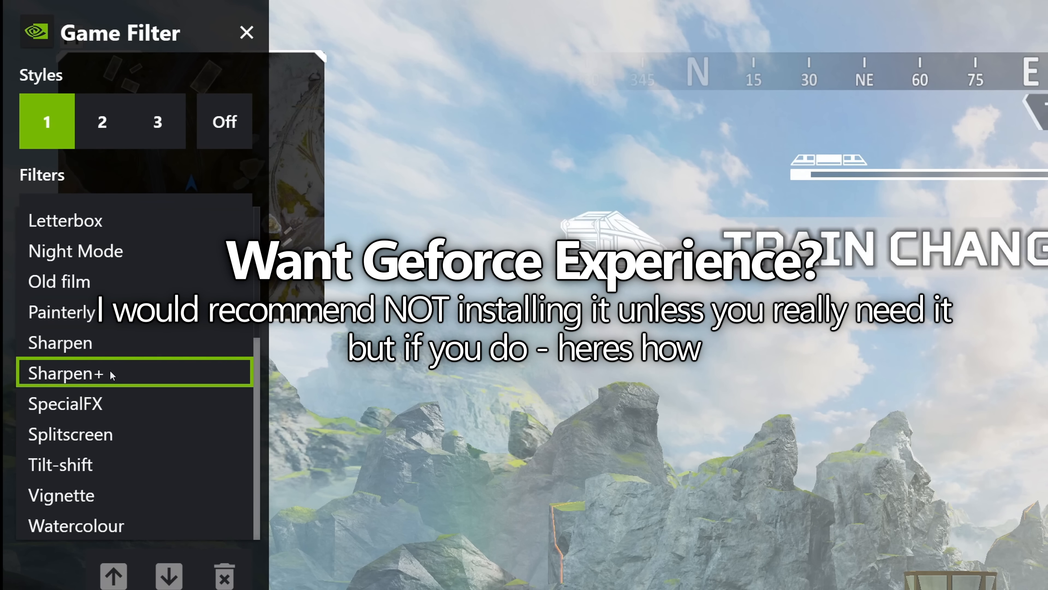
{"action": "left_click", "coordinate": [65, 372]}
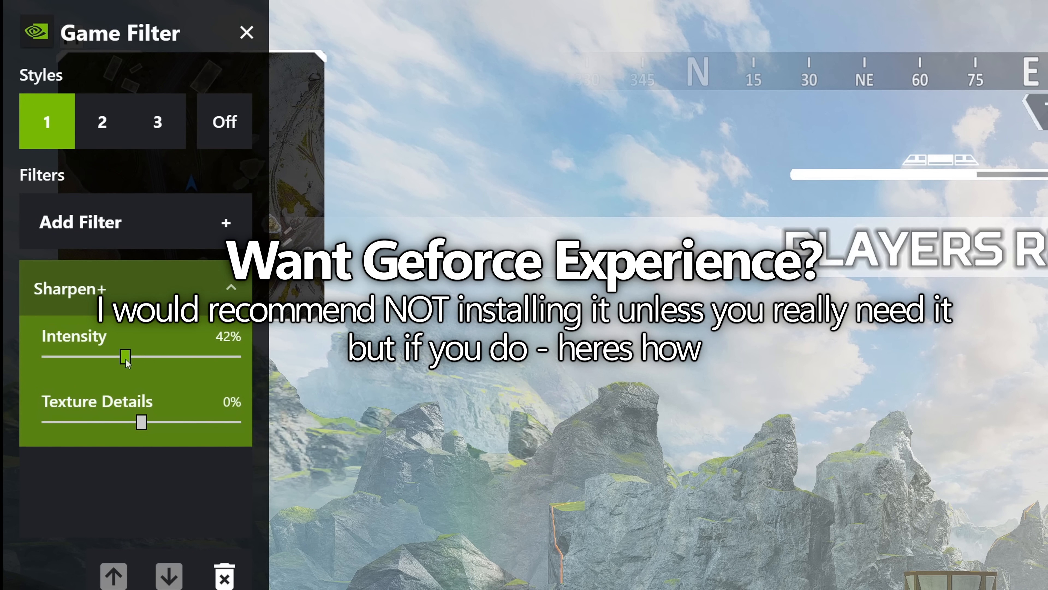
{"action": "left_click_drag", "start_coordinate": [124, 357], "coordinate": [128, 357]}
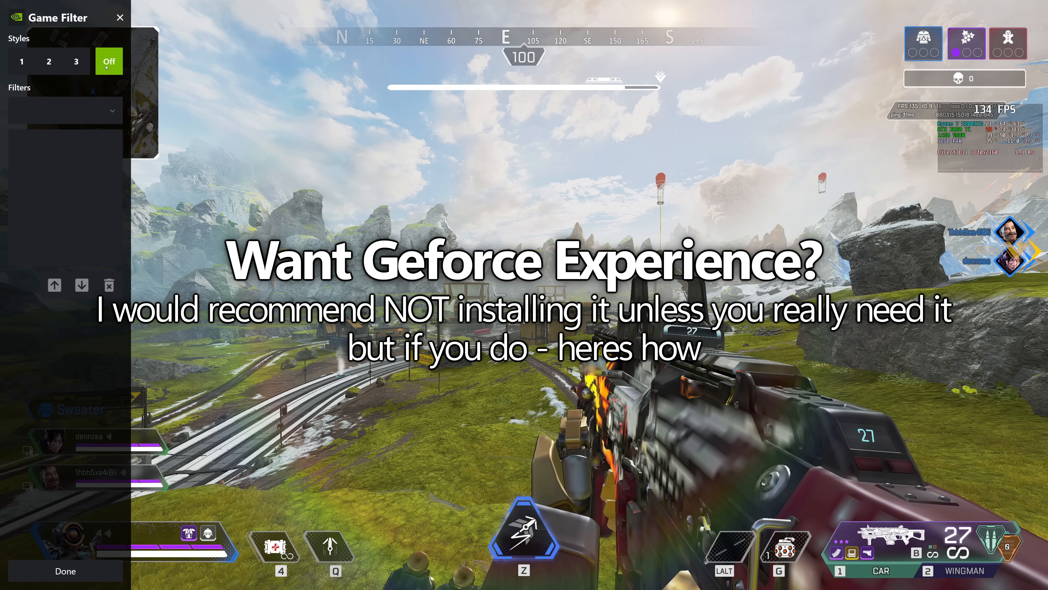
{"action": "left_click", "coordinate": [65, 570]}
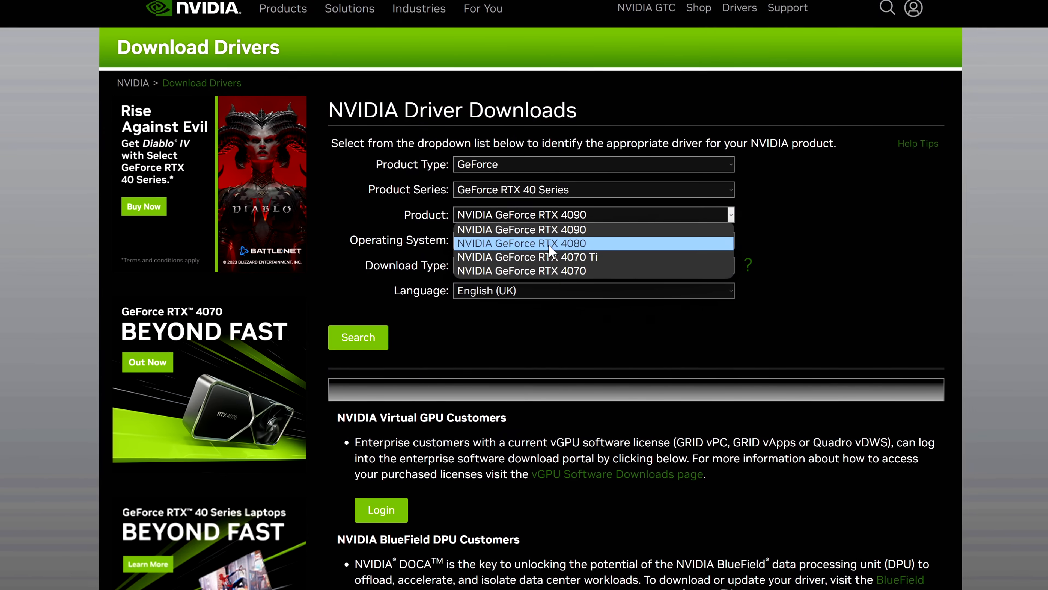
- Select NVIDIA GeForce RTX 4080 as the product in the driver search
{"action": "left_click", "coordinate": [591, 189]}
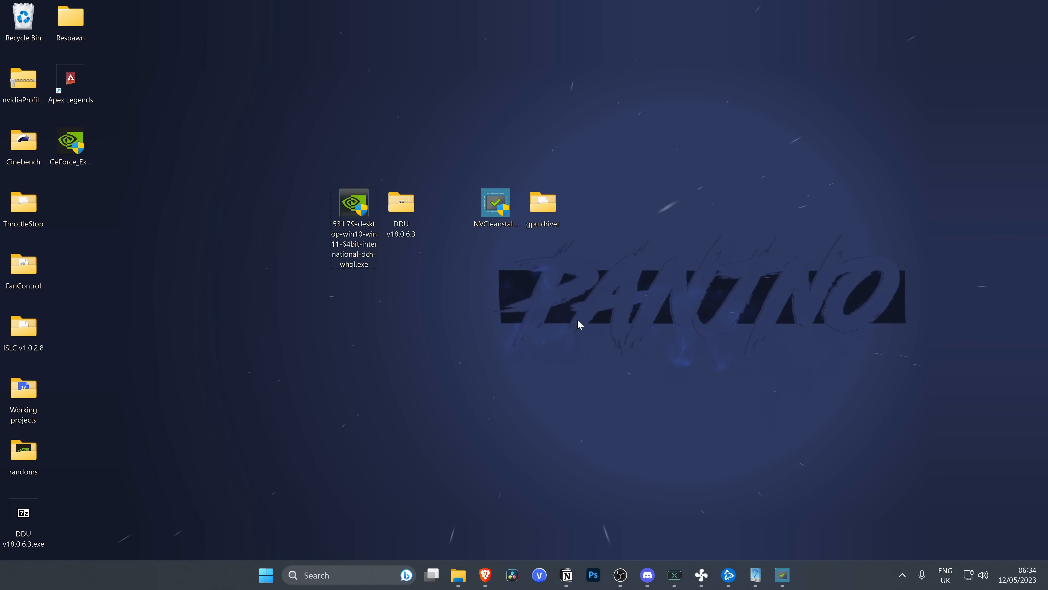
- Launch NVIDIA Control Panel from the desktop context menu to check the new driver
{"action": "right_click", "coordinate": [578, 324]}
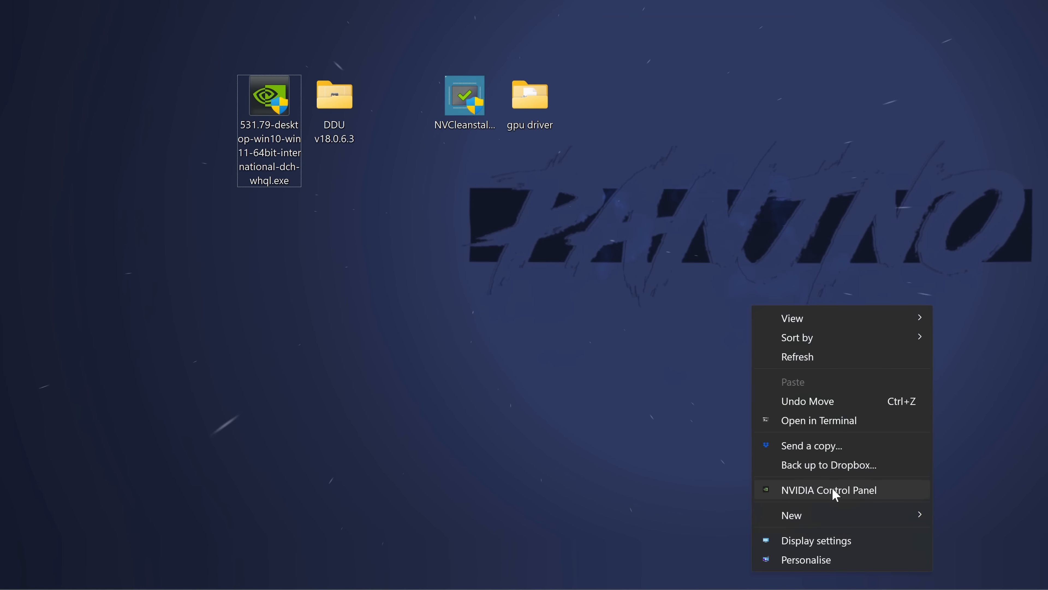
{"action": "left_click", "coordinate": [828, 489]}
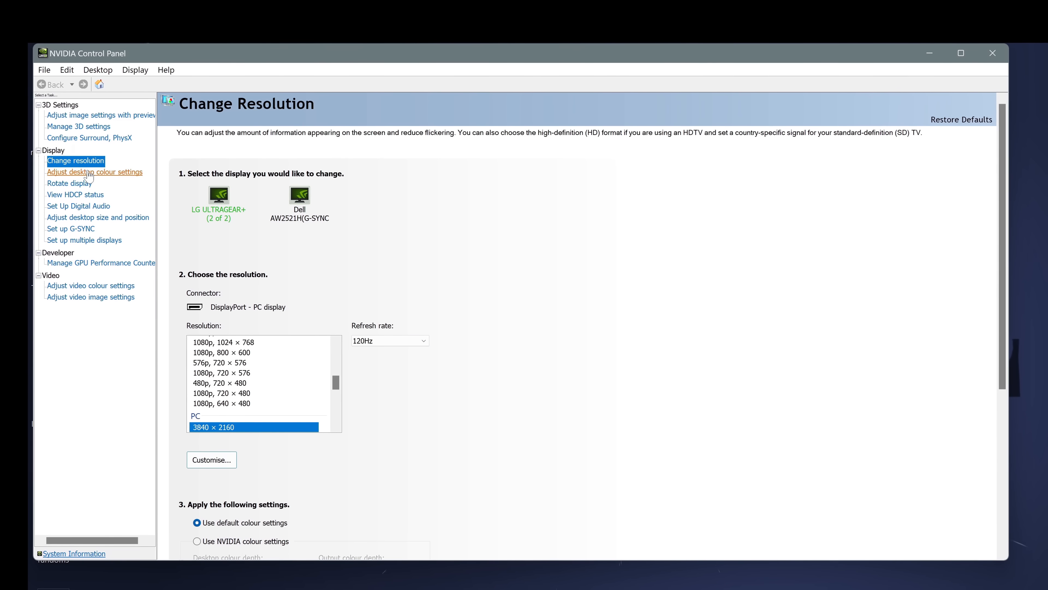
- Adjust the Digital vibrance slider on the Adjust Desktop Colour Settings page
{"action": "left_click", "coordinate": [95, 171]}
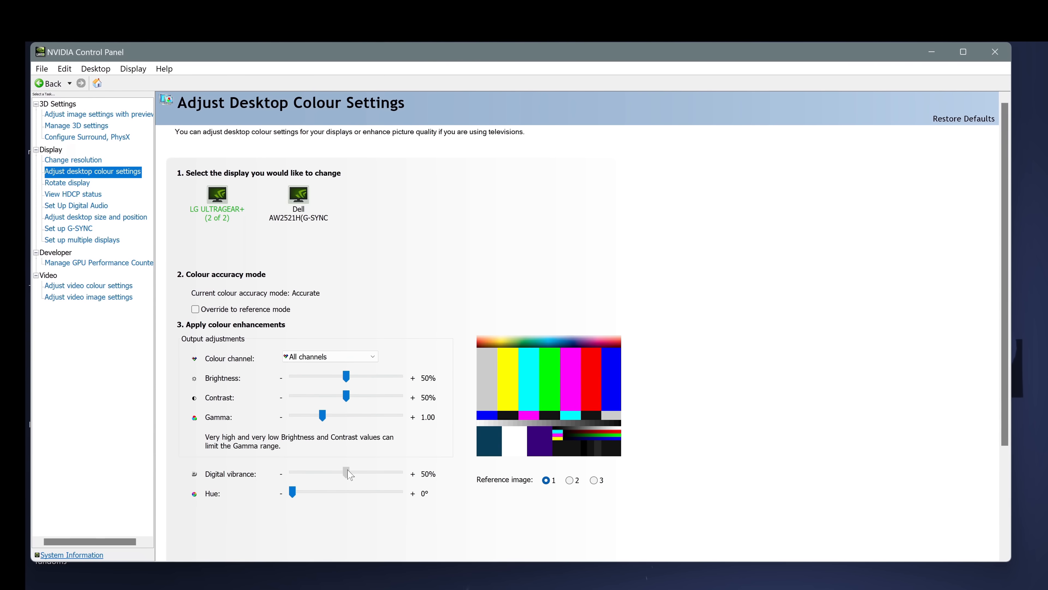
{"action": "left_click_drag", "start_coordinate": [348, 473], "coordinate": [344, 474]}
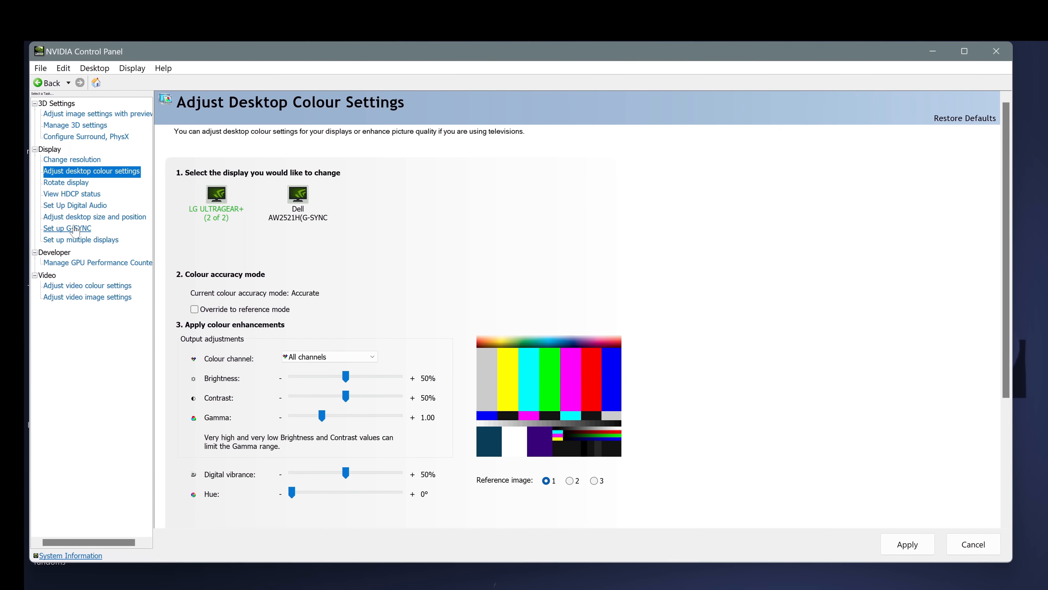